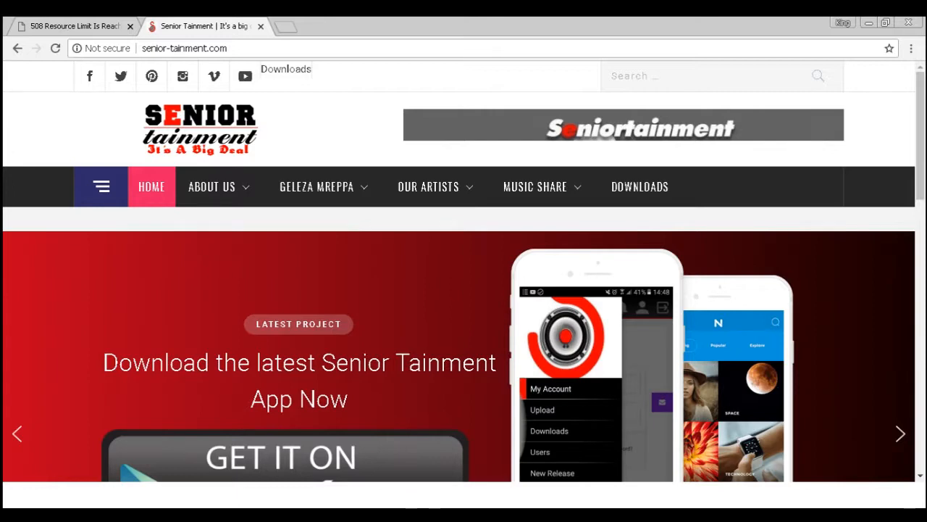
# - Reach the empty Music Share upload form via the MUSIC SHARE menu's UPLOAD entry
pyautogui.scroll(-3)
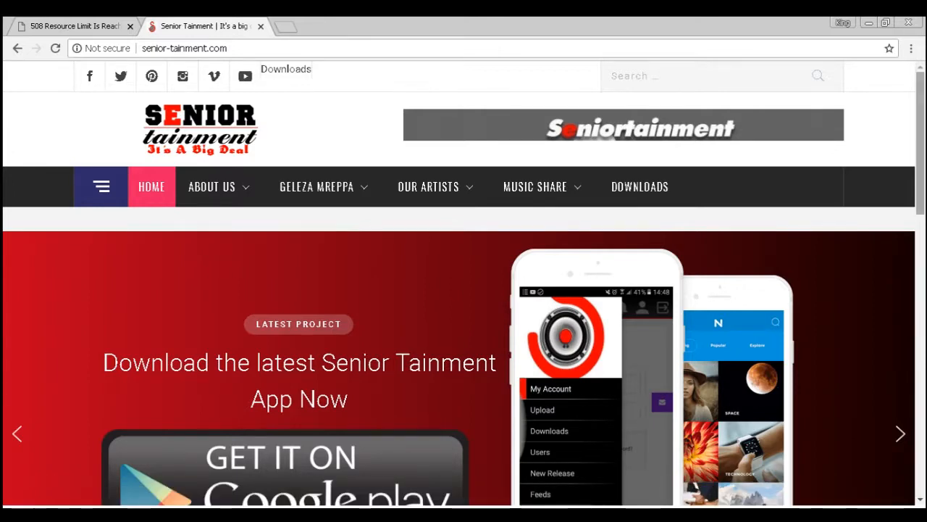
pyautogui.click(534, 186)
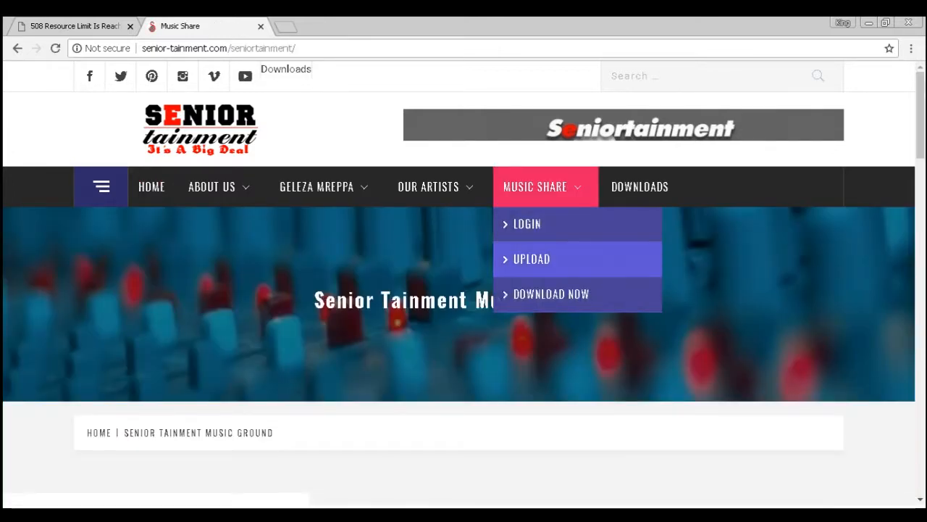
pyautogui.click(531, 259)
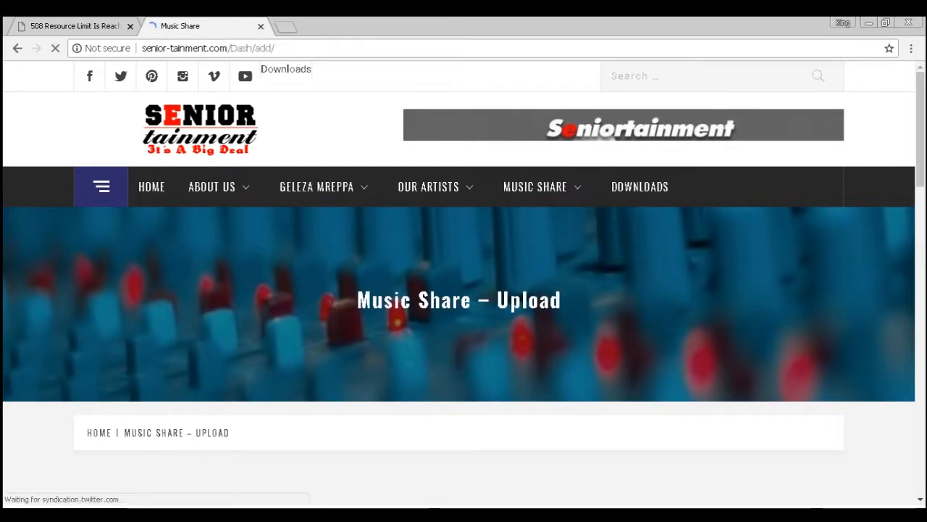
pyautogui.scroll(-3)
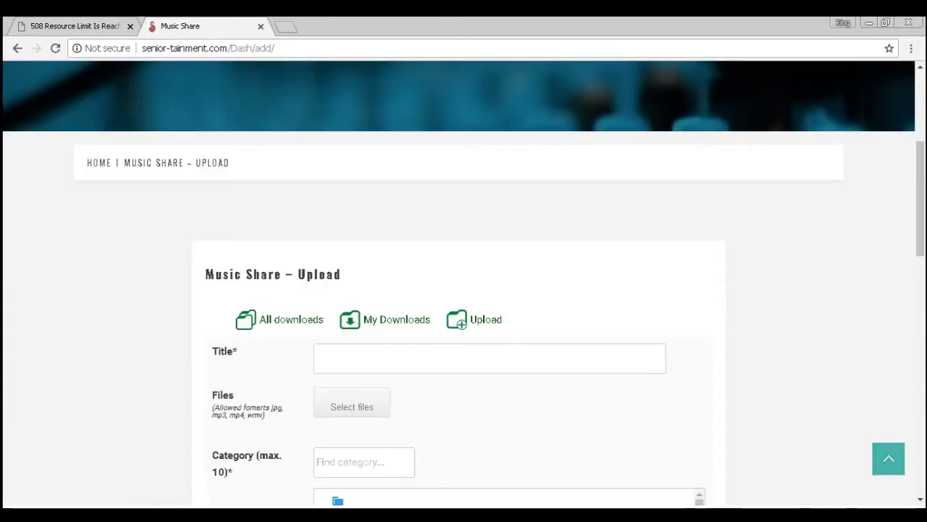
pyautogui.scroll(-3)
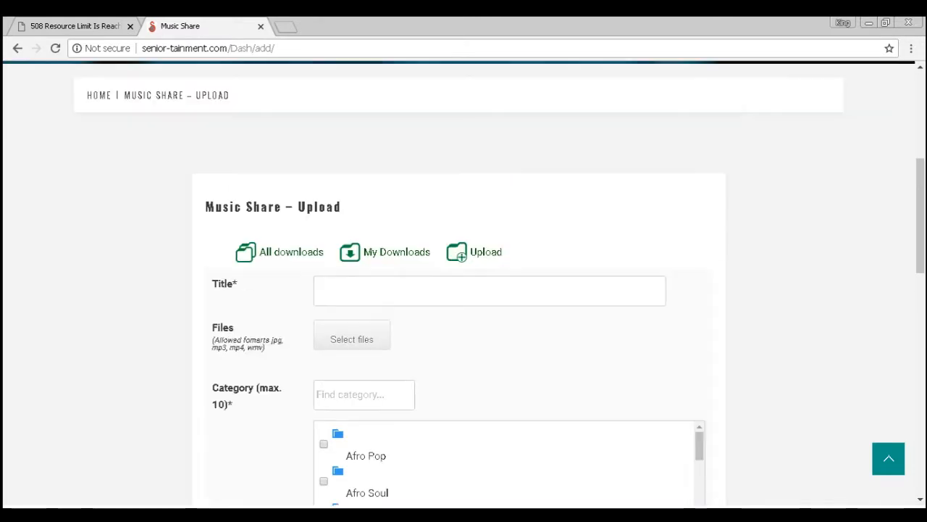
pyautogui.moveTo(384, 251)
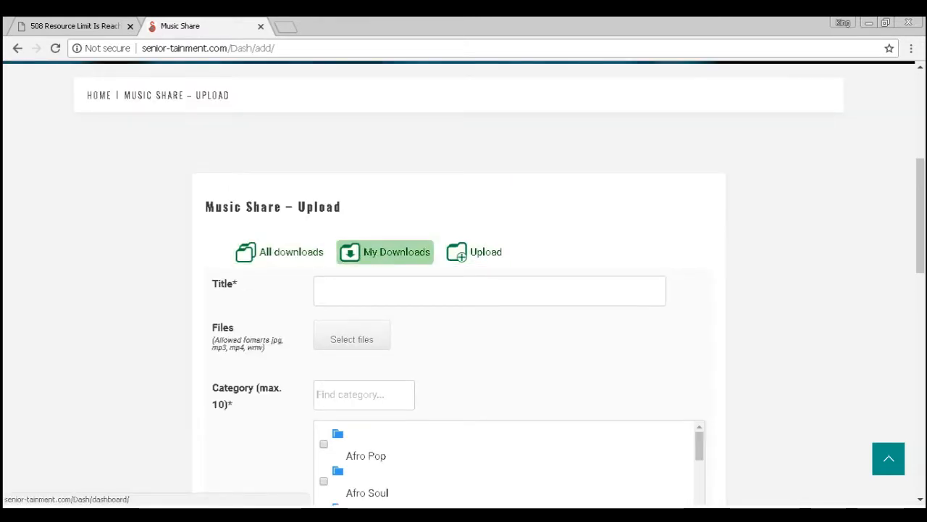
pyautogui.scroll(-3)
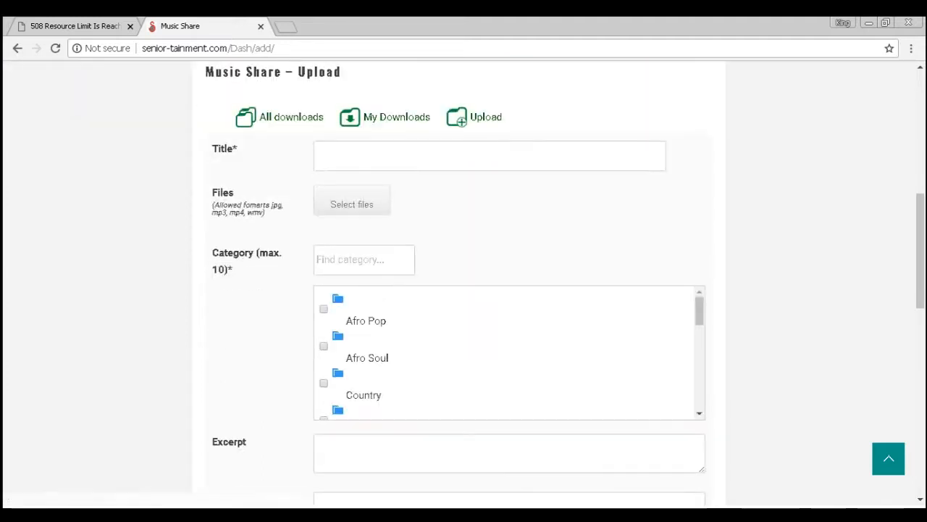
pyautogui.scroll(-3)
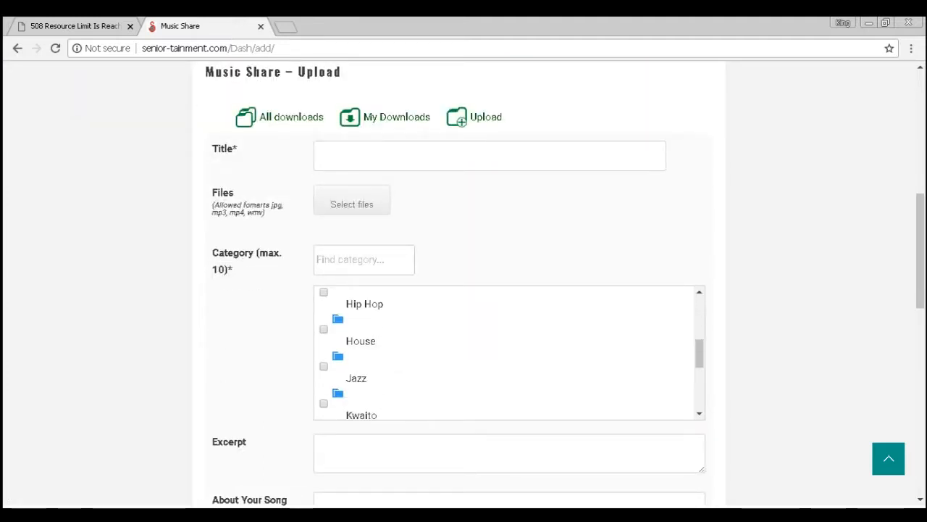
pyautogui.scroll(-3)
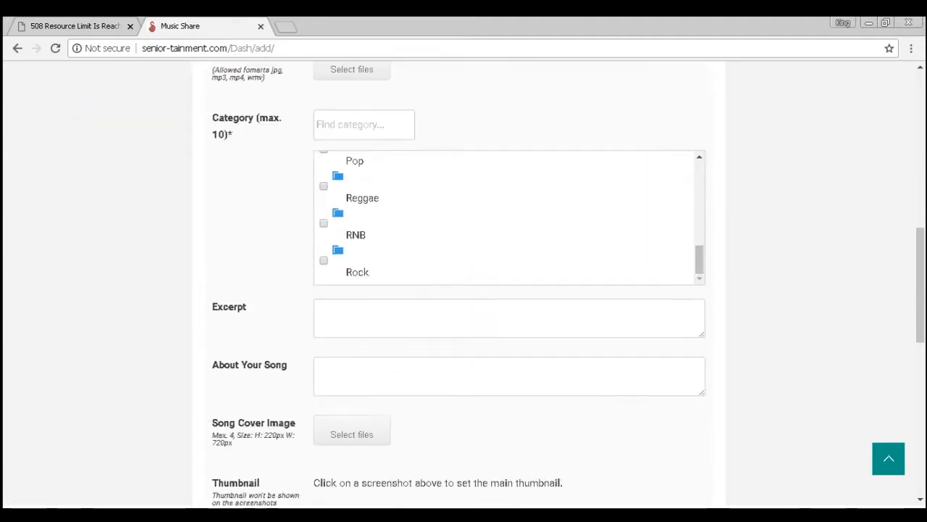
pyautogui.scroll(-3)
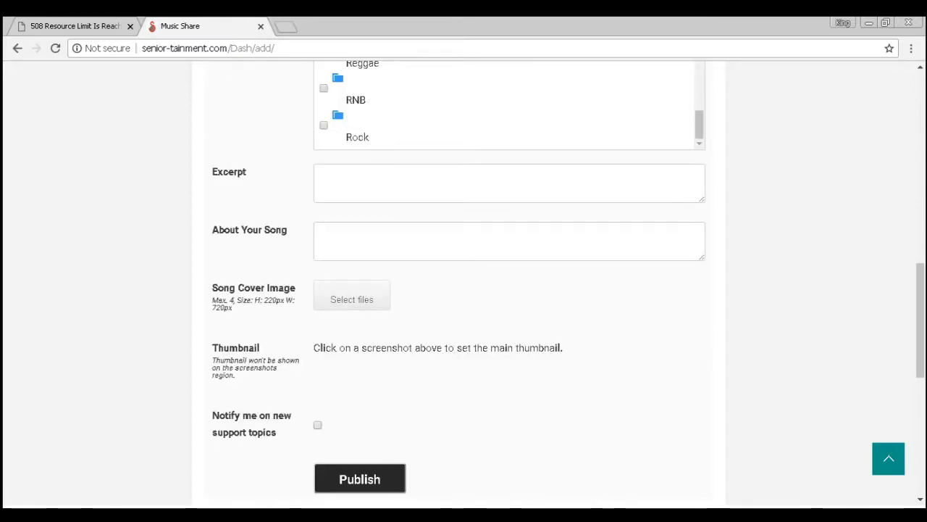
# - Review the Music Share – Edit form for the song 'They Things We Do' from top to bottom
pyautogui.click(359, 478)
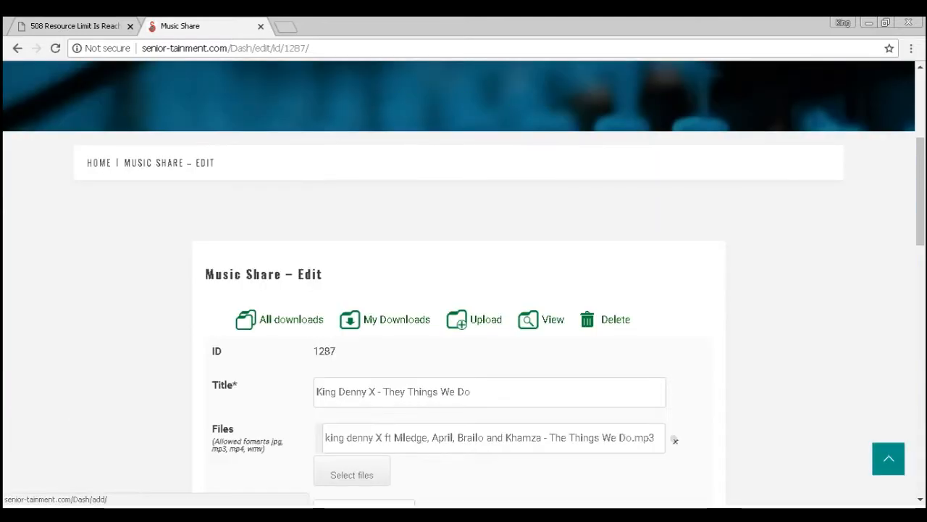
pyautogui.moveTo(540, 320)
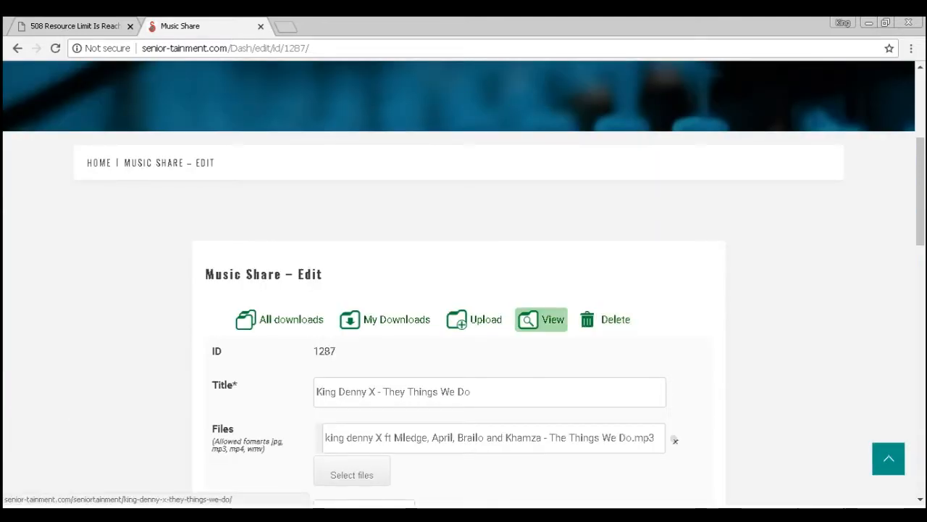
pyautogui.scroll(-3)
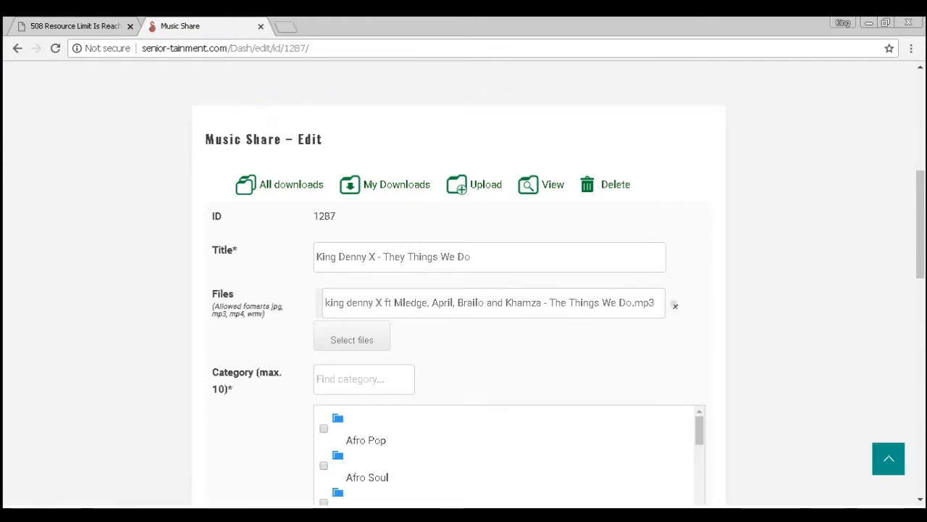
pyautogui.scroll(-3)
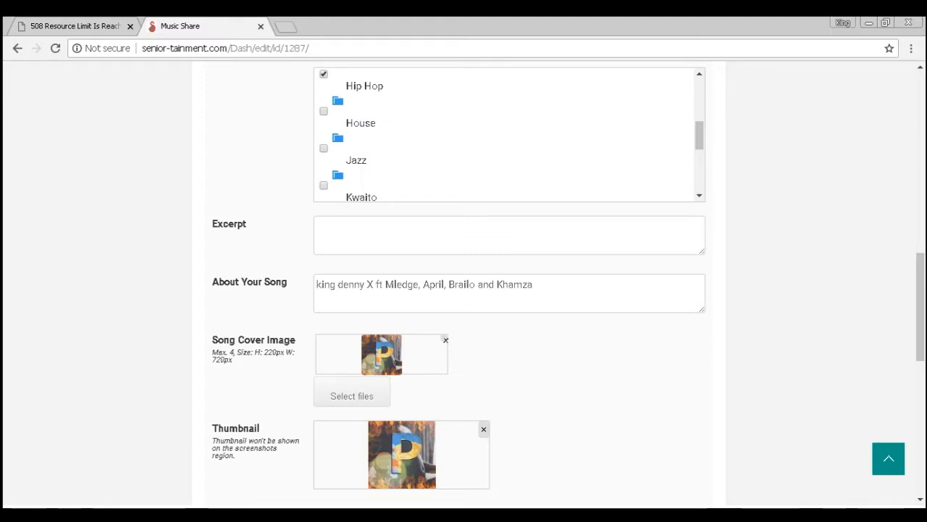
pyautogui.click(323, 186)
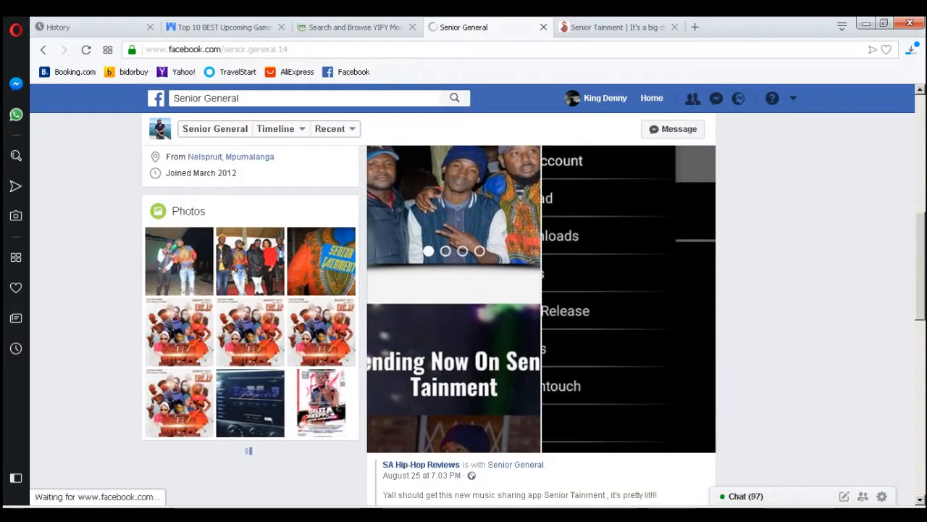
# - Scroll the Facebook profile timeline to the Senior Tainment promo posts and Play Store link
pyautogui.scroll(-3)
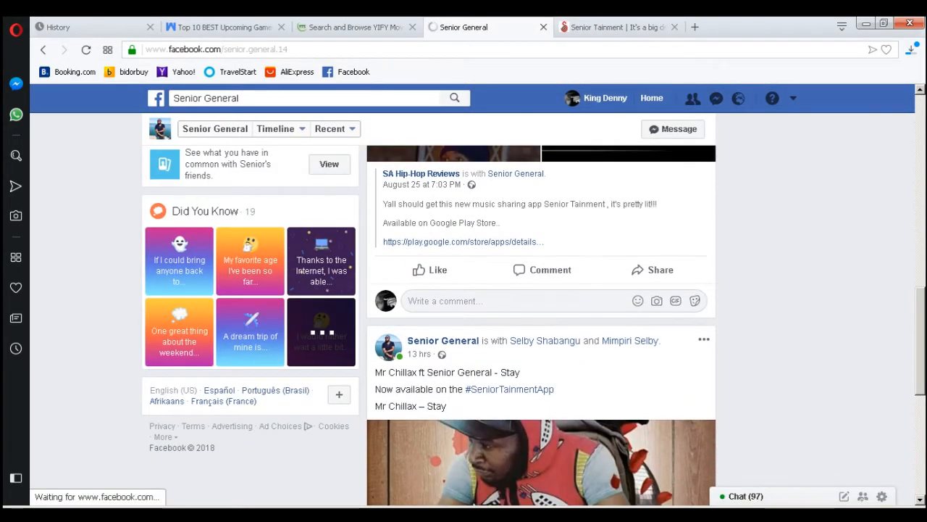